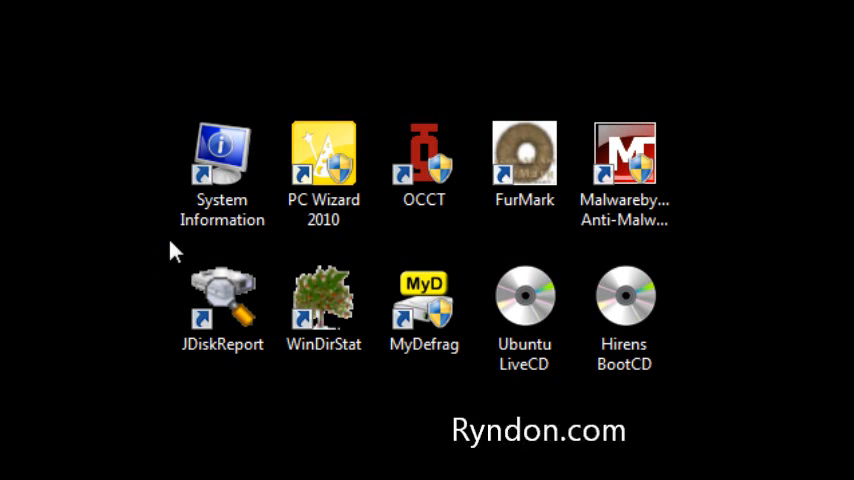
# Point out the Malwarebytes and Ubuntu LiveCD shortcuts, then launch System Information
pyautogui.click(624, 155)
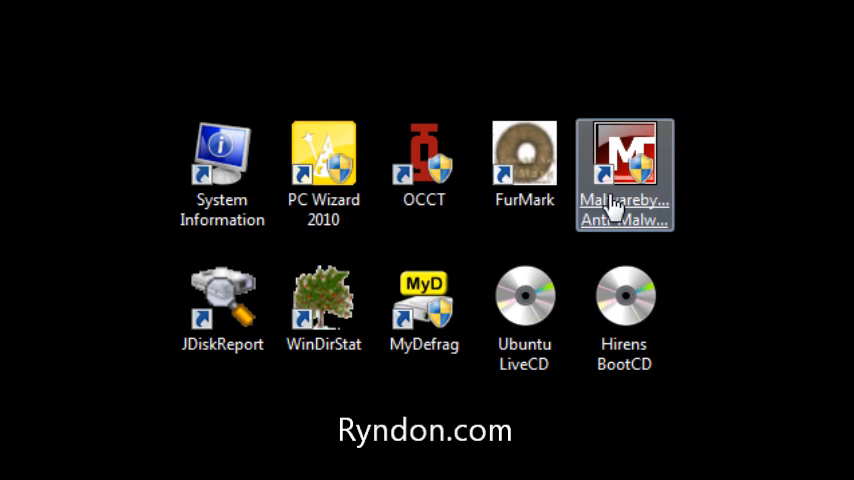
pyautogui.click(524, 310)
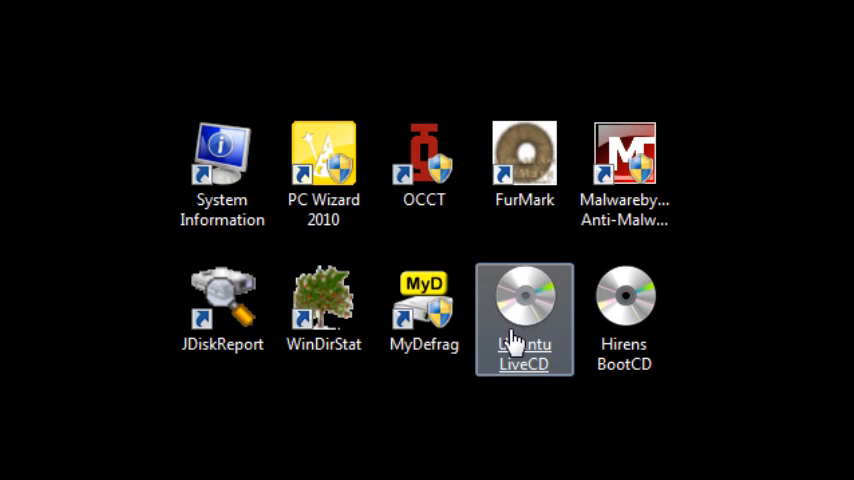
pyautogui.moveTo(125, 303)
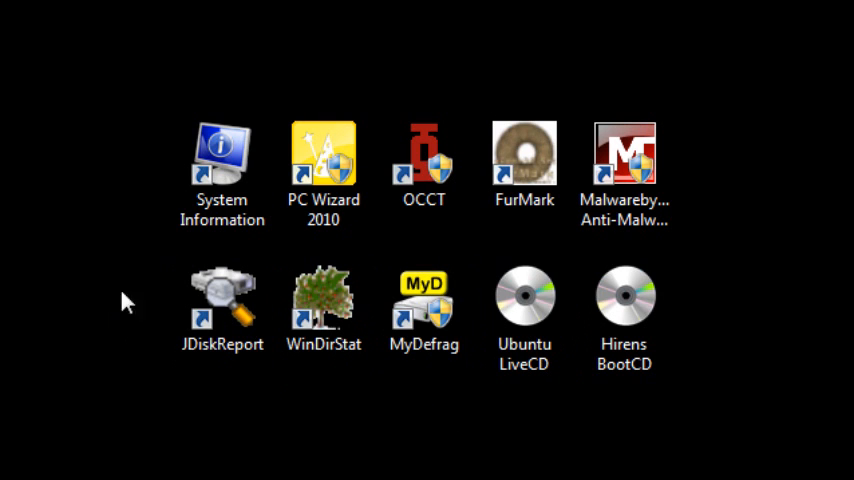
pyautogui.doubleClick(221, 155)
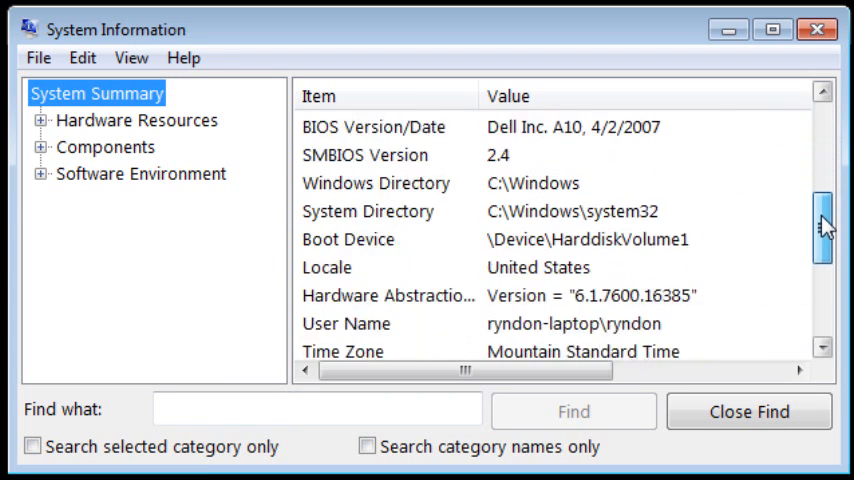
pyautogui.click(147, 147)
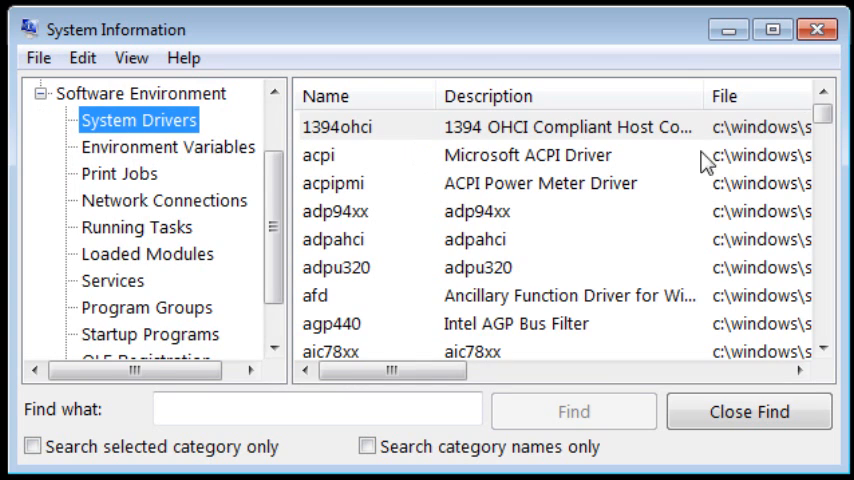
pyautogui.scroll(-3)
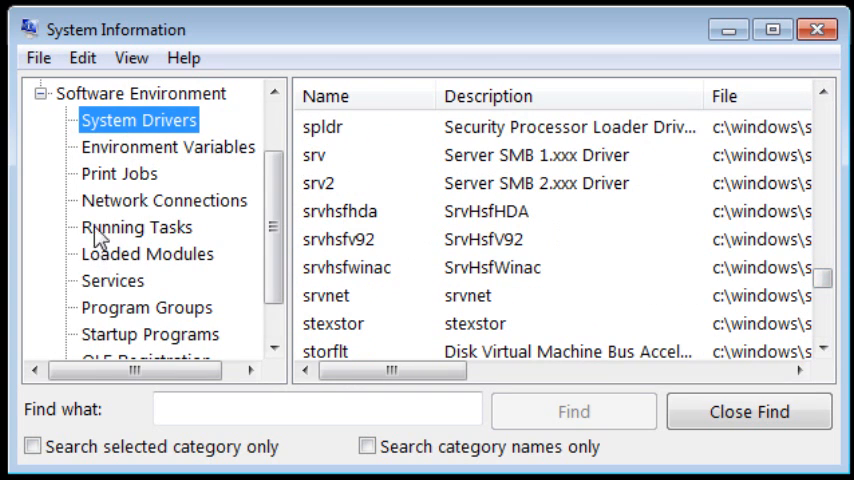
# In System Information, list running tasks and startup programs like Bing Bar, then close it
pyautogui.click(135, 227)
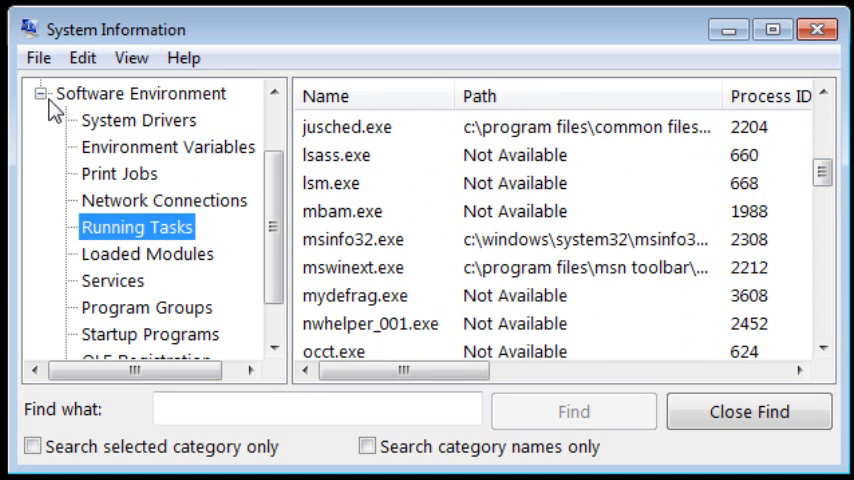
pyautogui.click(140, 93)
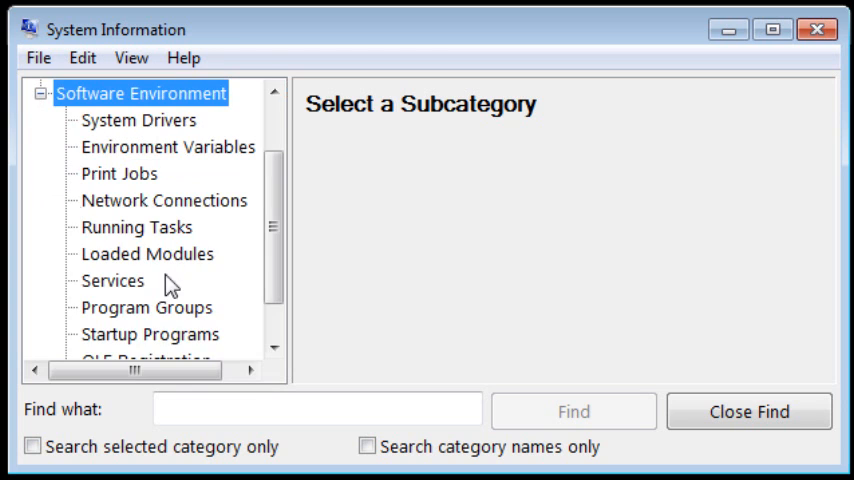
pyautogui.click(148, 334)
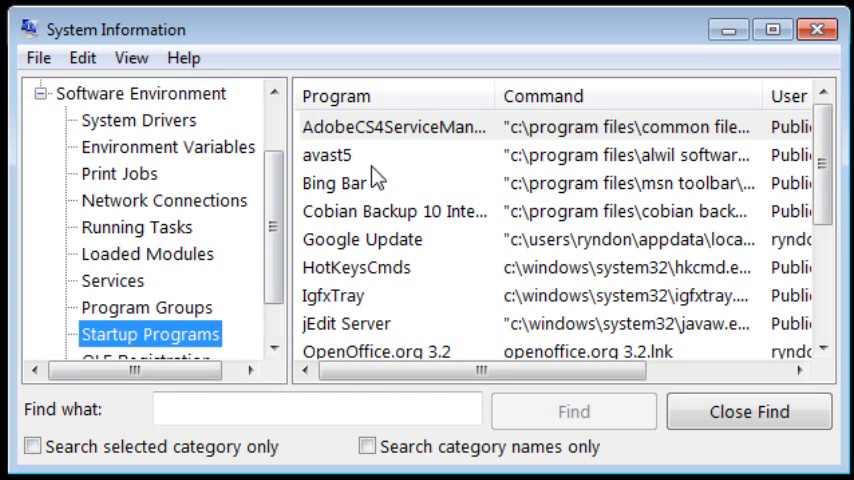
pyautogui.scroll(-3)
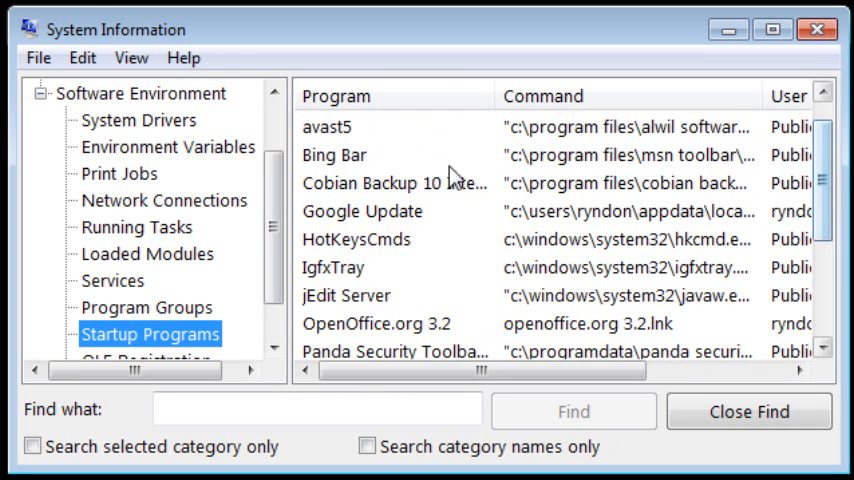
pyautogui.click(334, 155)
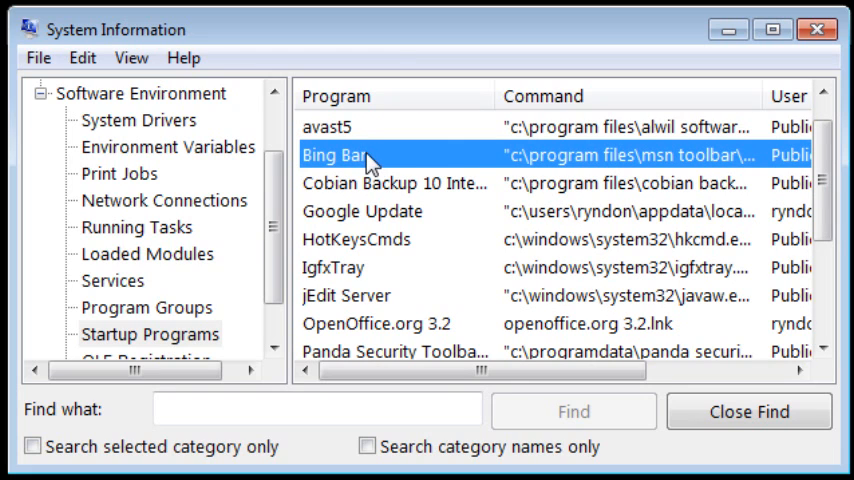
pyautogui.click(816, 33)
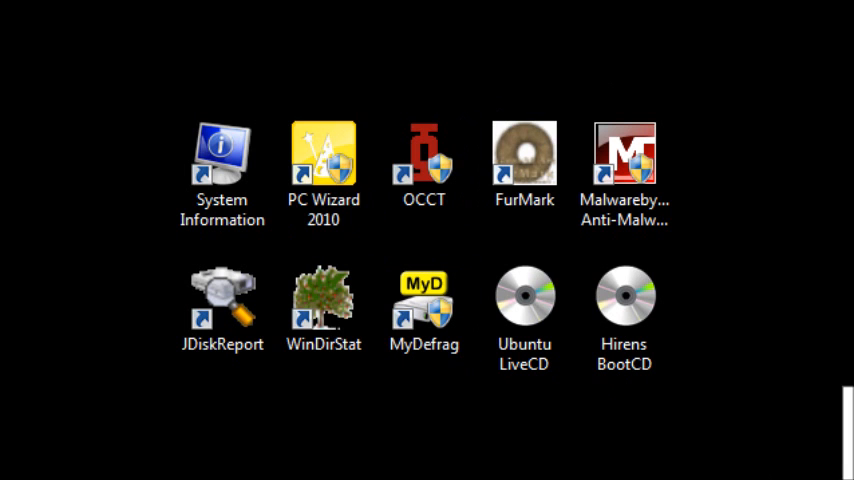
# Launch PC Wizard 2010 and view the system summary and extended processor details
pyautogui.doubleClick(323, 150)
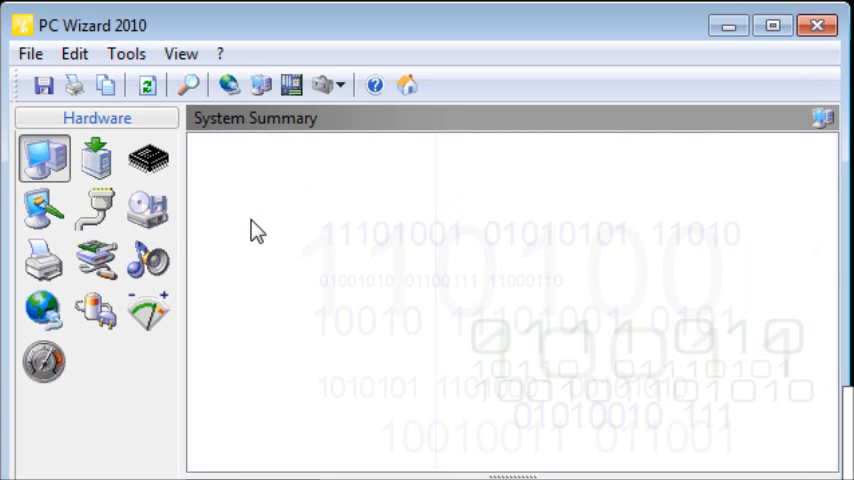
pyautogui.click(43, 156)
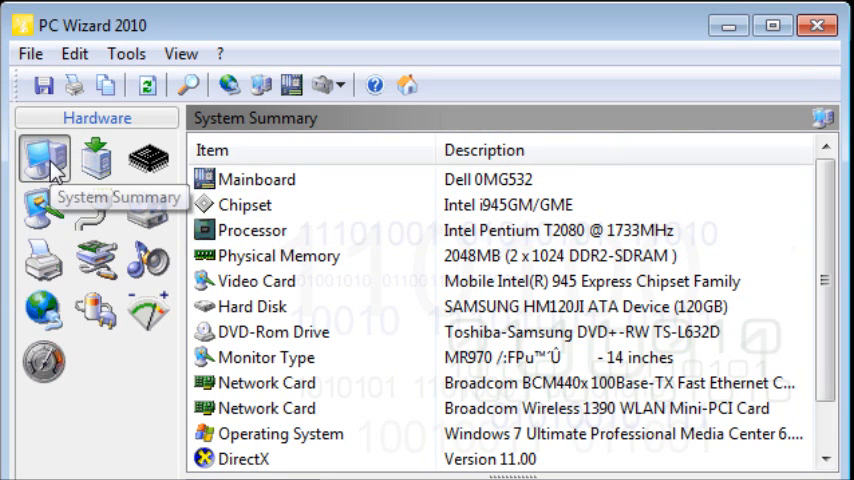
pyautogui.scroll(-3)
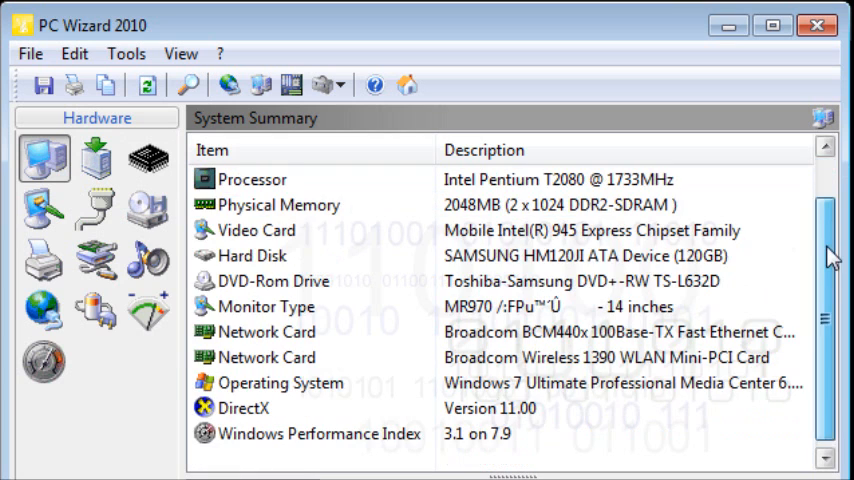
pyautogui.click(148, 159)
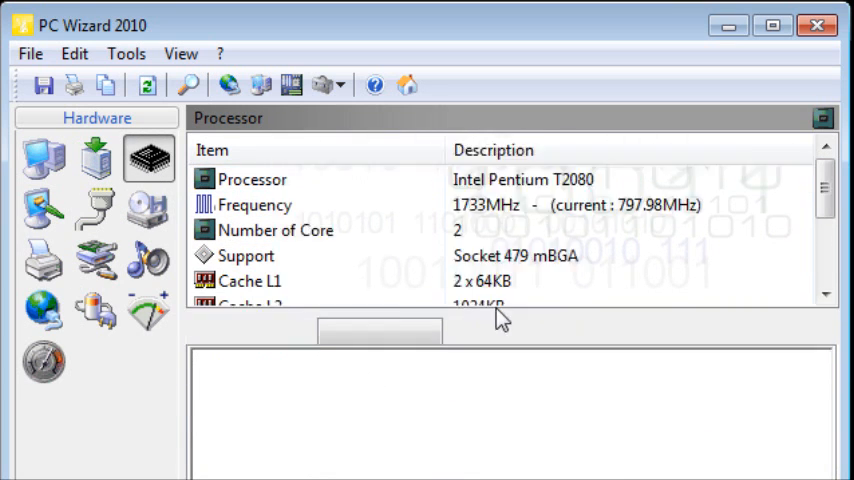
pyautogui.click(252, 179)
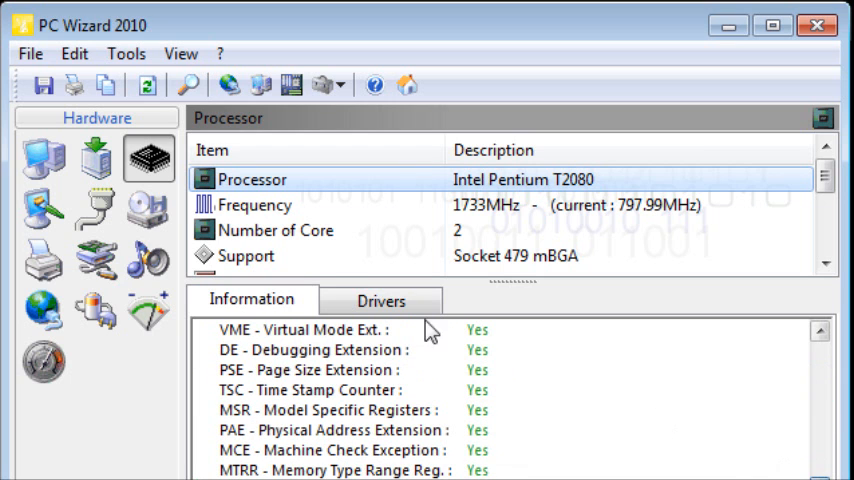
# In PC Wizard, view core count details and Power Status ACPI and driver information
pyautogui.click(278, 230)
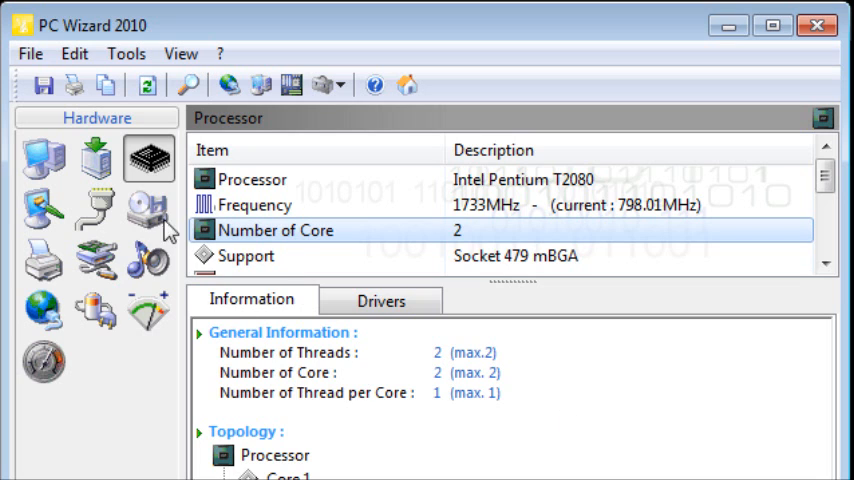
pyautogui.click(96, 310)
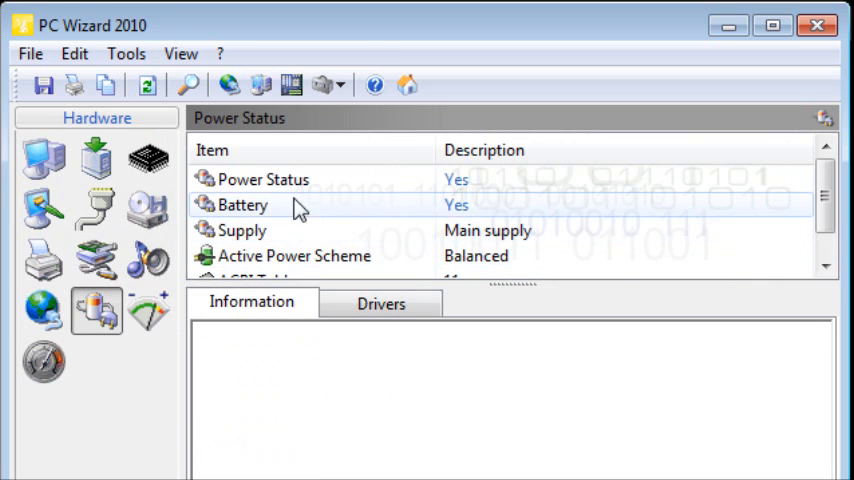
pyautogui.click(263, 179)
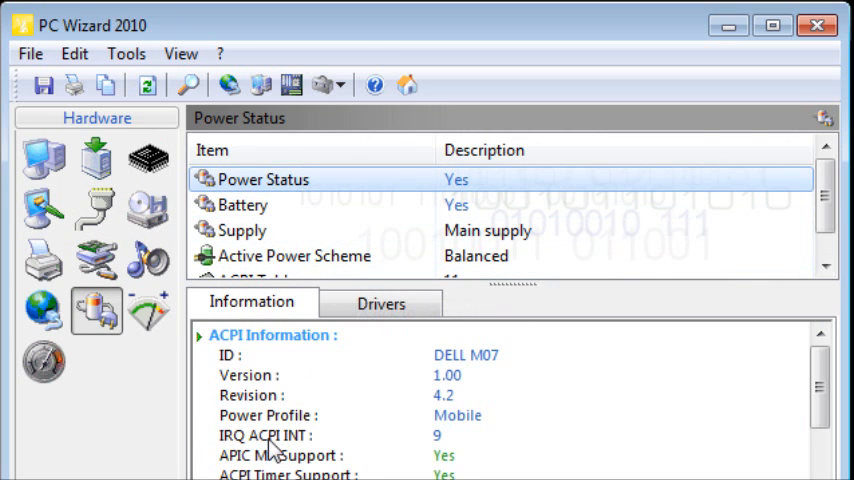
pyautogui.click(380, 302)
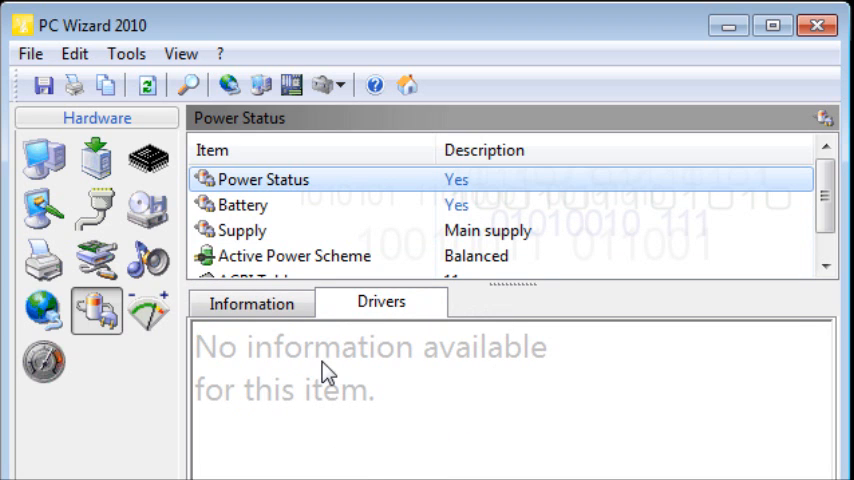
pyautogui.click(252, 303)
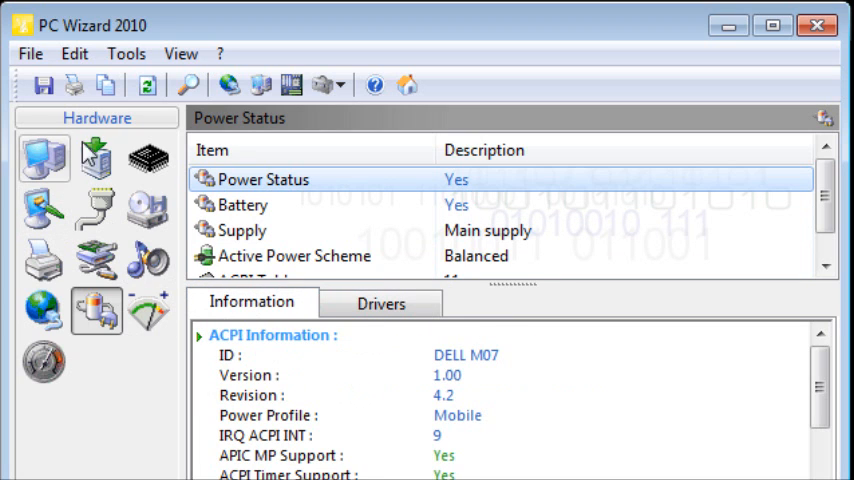
pyautogui.moveTo(726, 33)
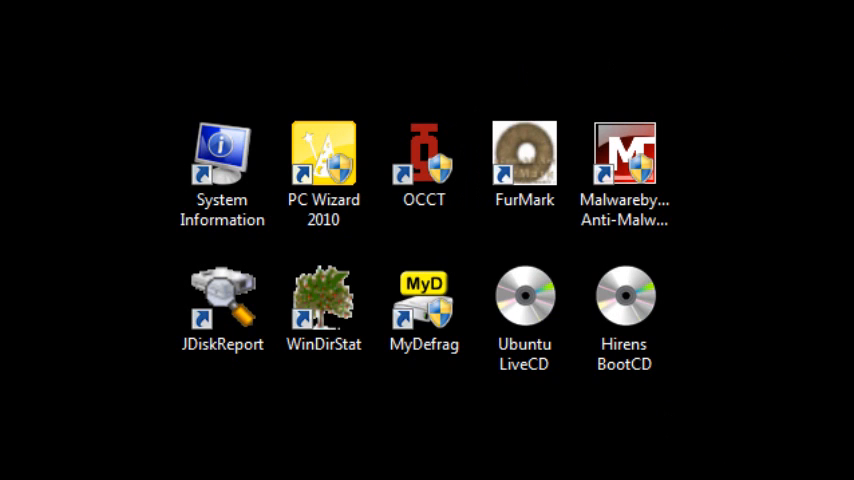
# Launch OCCT and start the CPU stress test
pyautogui.doubleClick(423, 155)
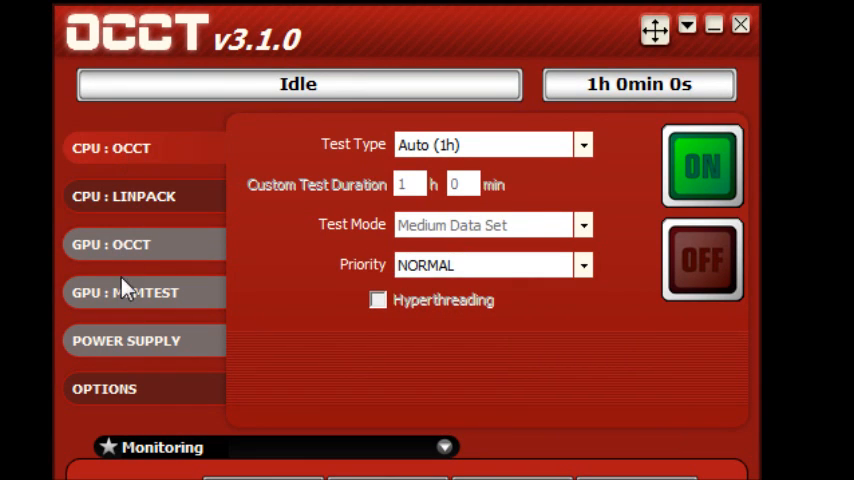
pyautogui.moveTo(378, 160)
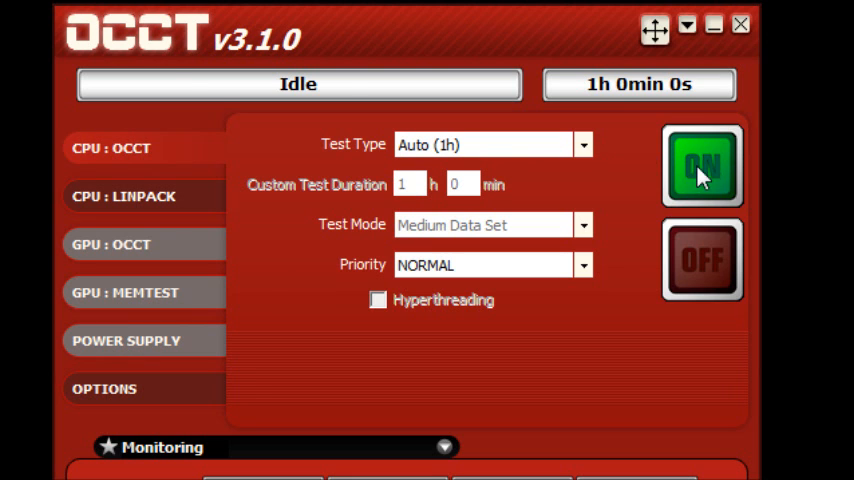
pyautogui.click(704, 165)
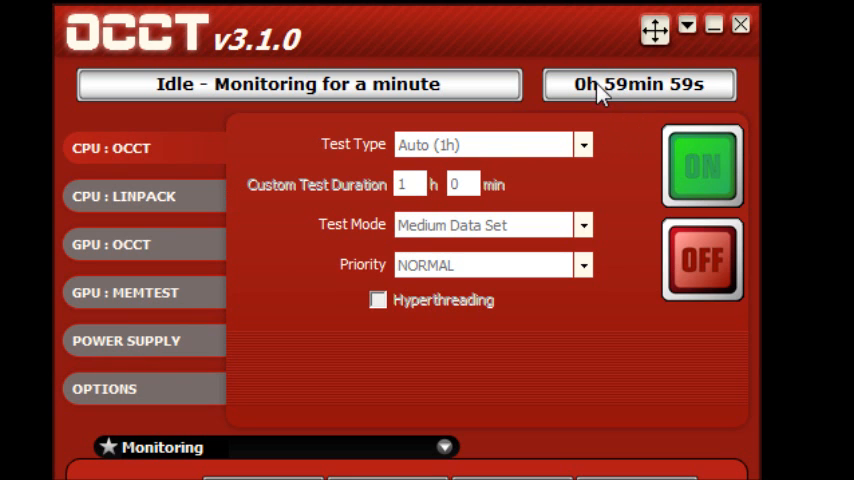
pyautogui.scroll(-3)
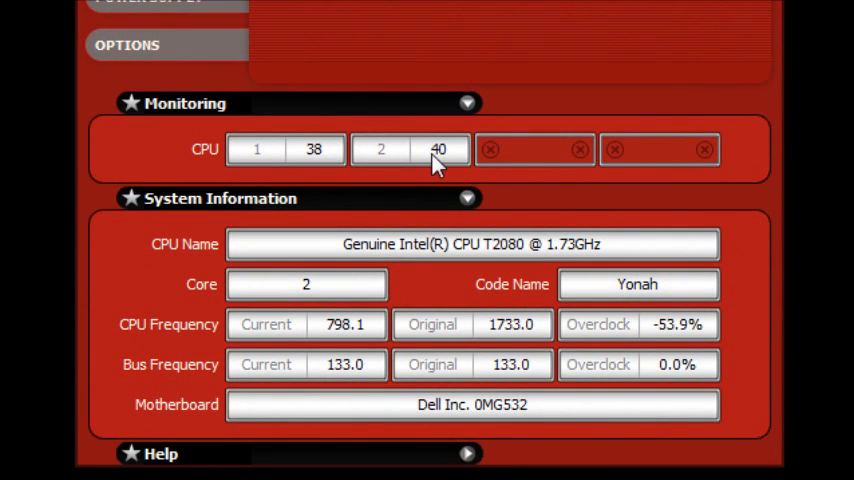
pyautogui.moveTo(635, 345)
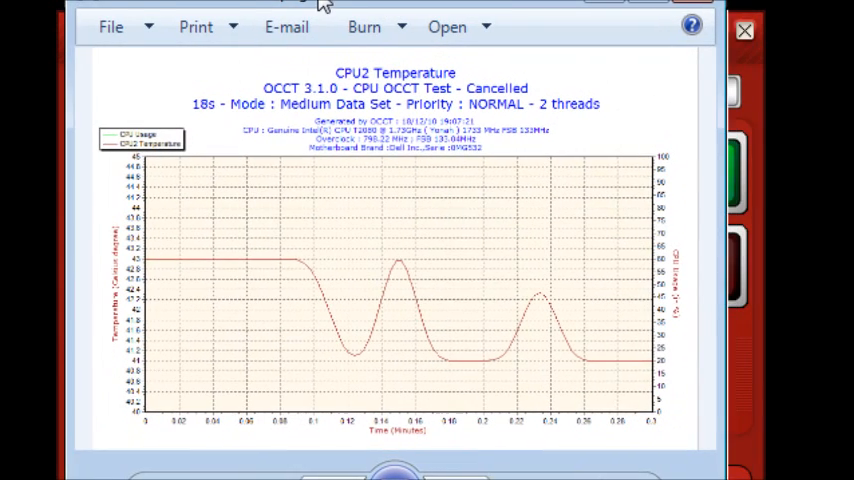
pyautogui.moveTo(612, 354)
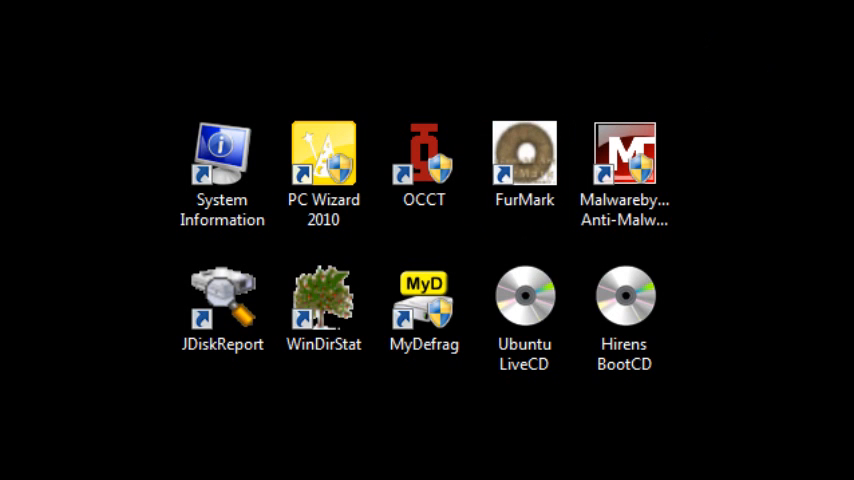
pyautogui.doubleClick(524, 150)
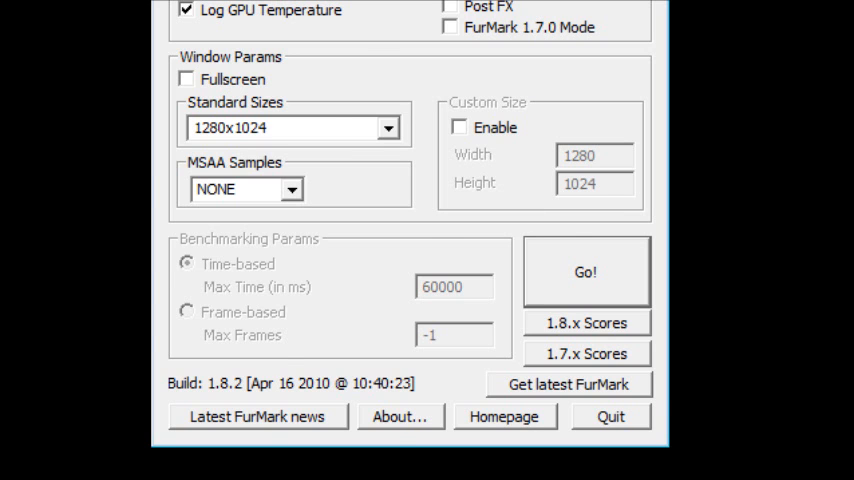
pyautogui.click(611, 416)
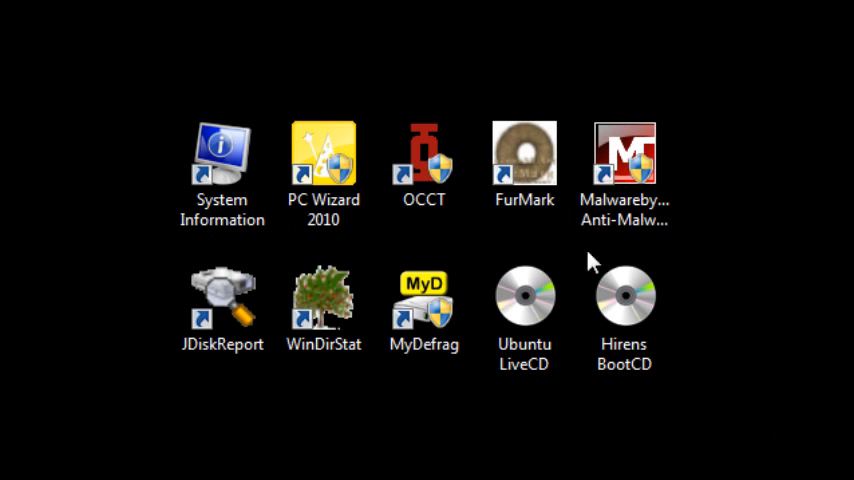
# Launch Malwarebytes Anti-Malware and run a quick scan
pyautogui.doubleClick(624, 152)
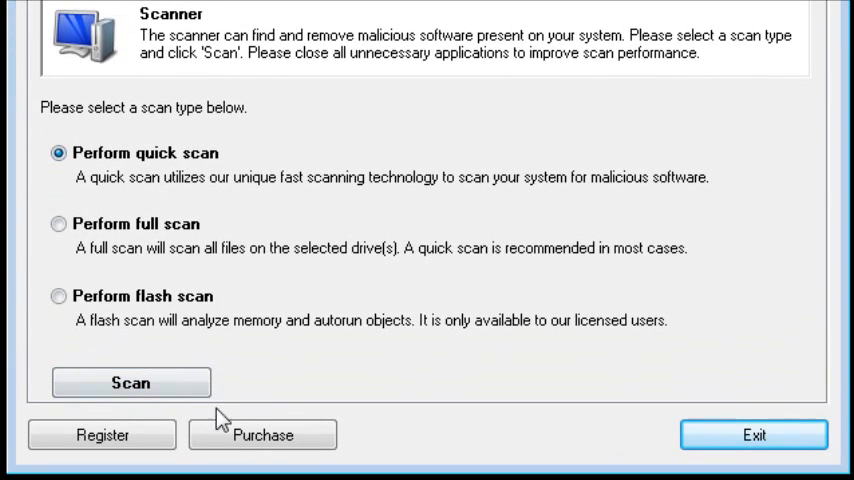
pyautogui.click(125, 385)
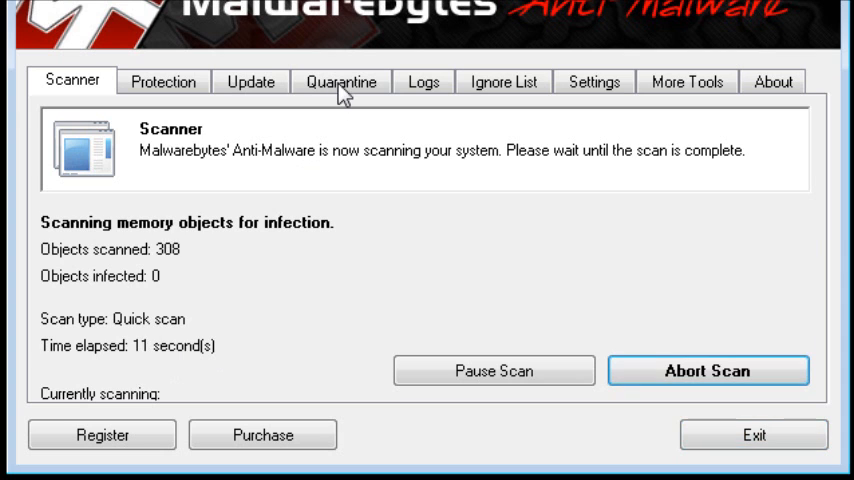
pyautogui.click(716, 370)
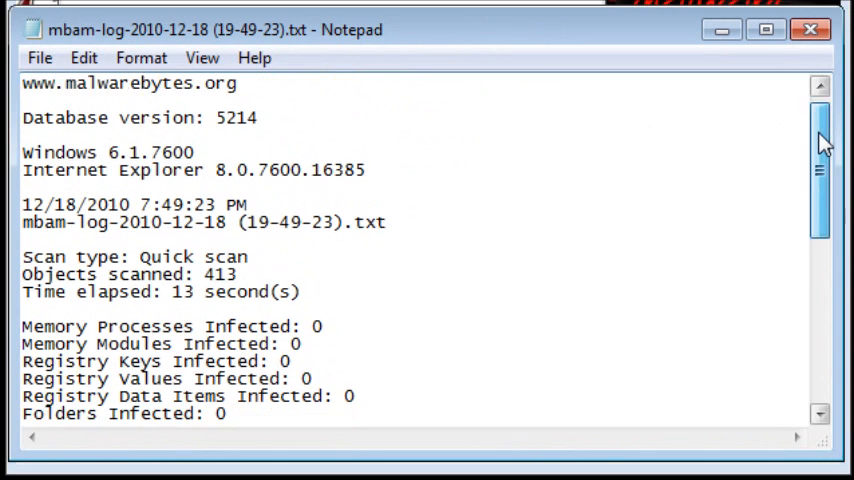
pyautogui.moveTo(815, 148)
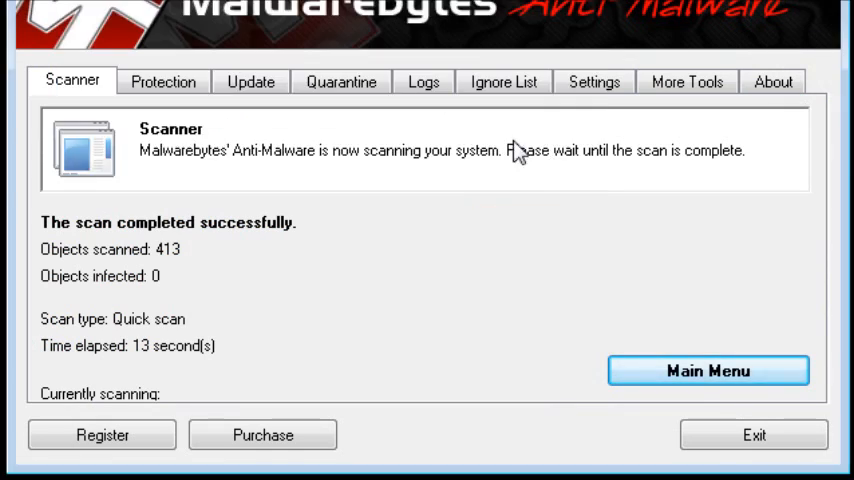
# View the Malwarebytes quarantine, exit the program, and launch JDiskReport
pyautogui.click(340, 81)
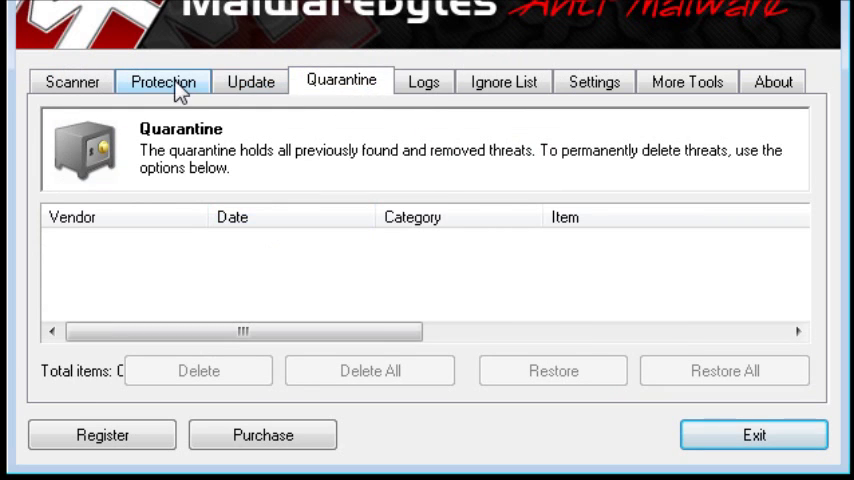
pyautogui.click(614, 81)
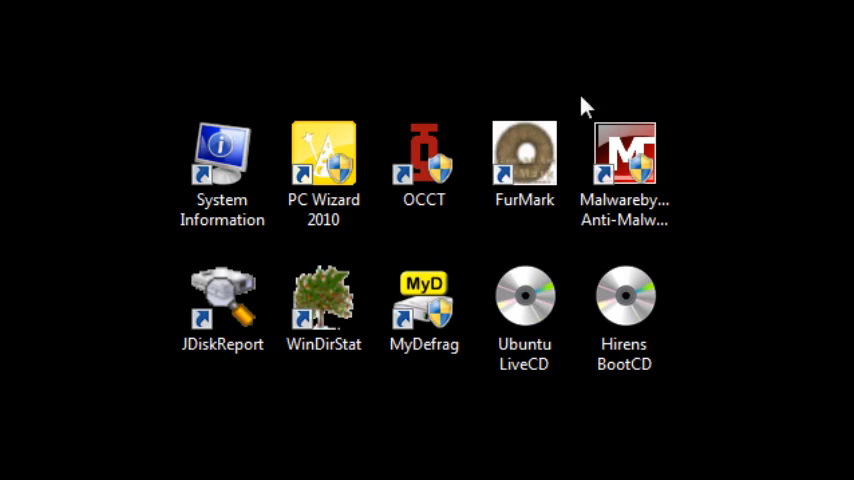
pyautogui.click(222, 305)
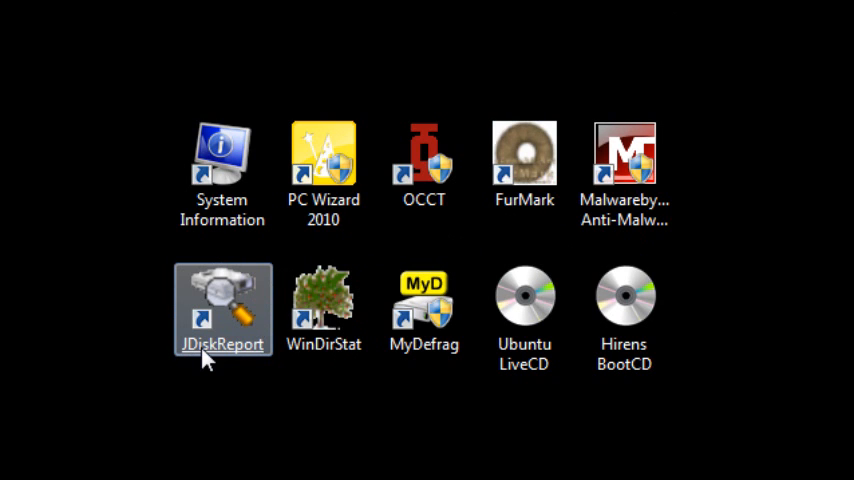
pyautogui.doubleClick(222, 300)
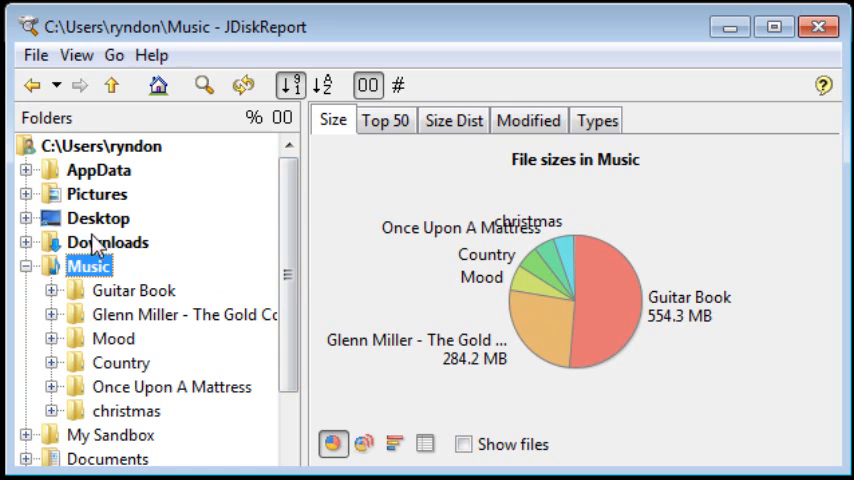
pyautogui.click(98, 217)
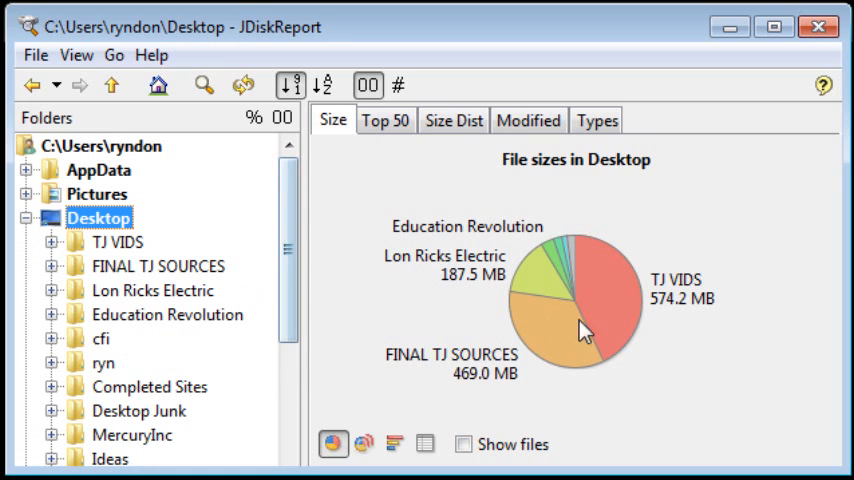
pyautogui.click(95, 193)
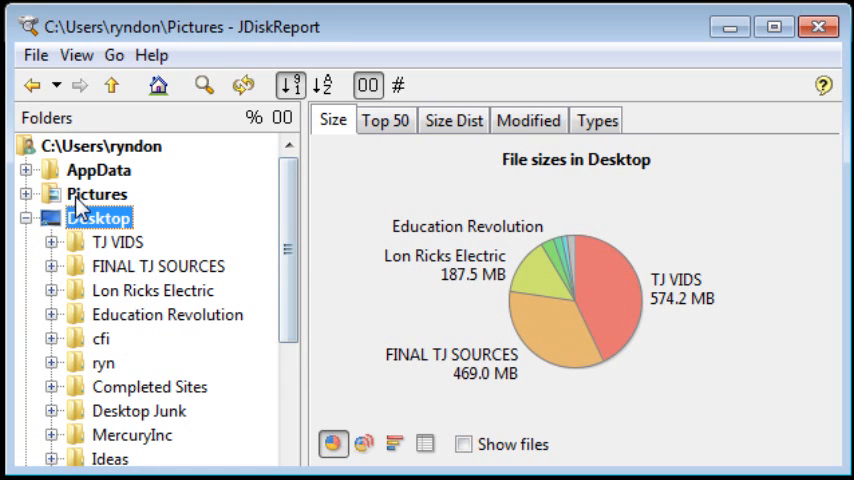
pyautogui.click(95, 194)
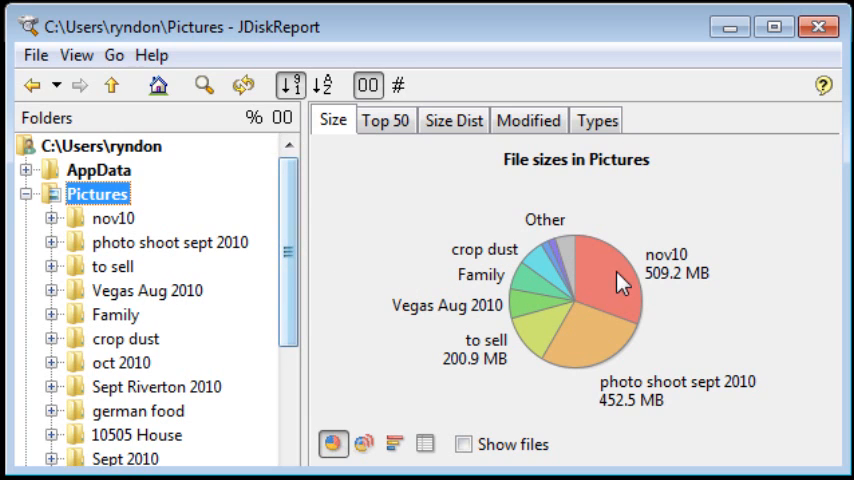
pyautogui.click(113, 217)
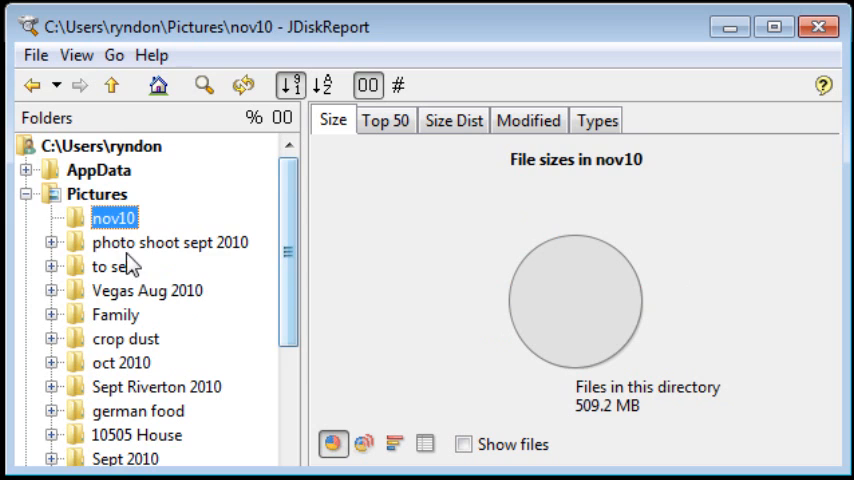
pyautogui.click(111, 266)
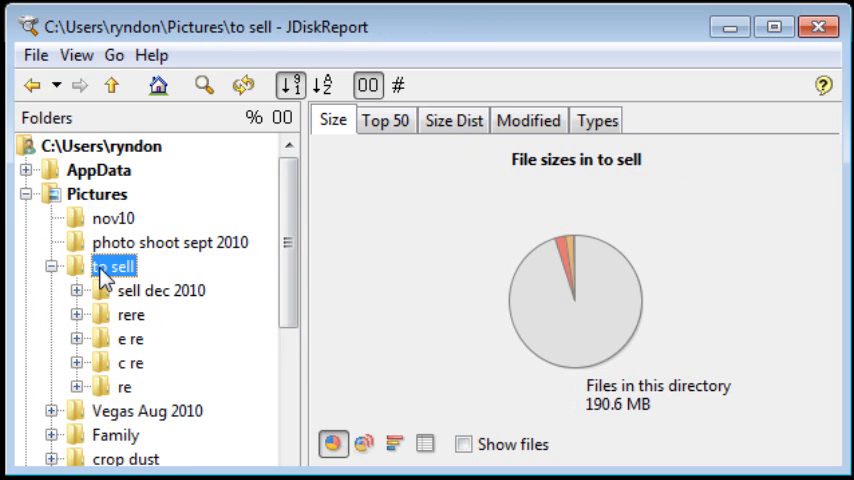
pyautogui.click(96, 193)
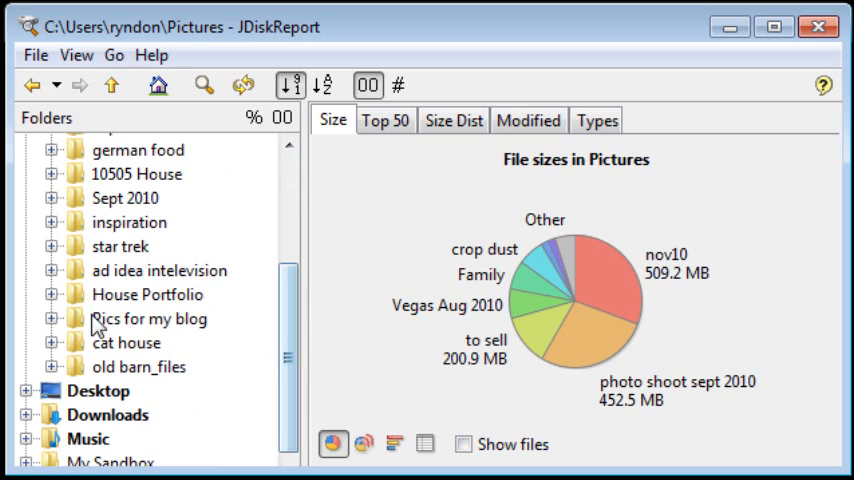
pyautogui.click(147, 294)
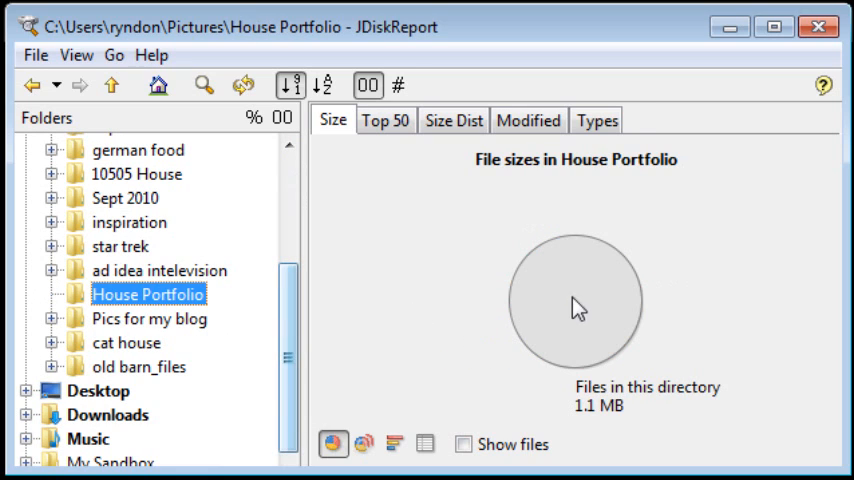
pyautogui.click(150, 318)
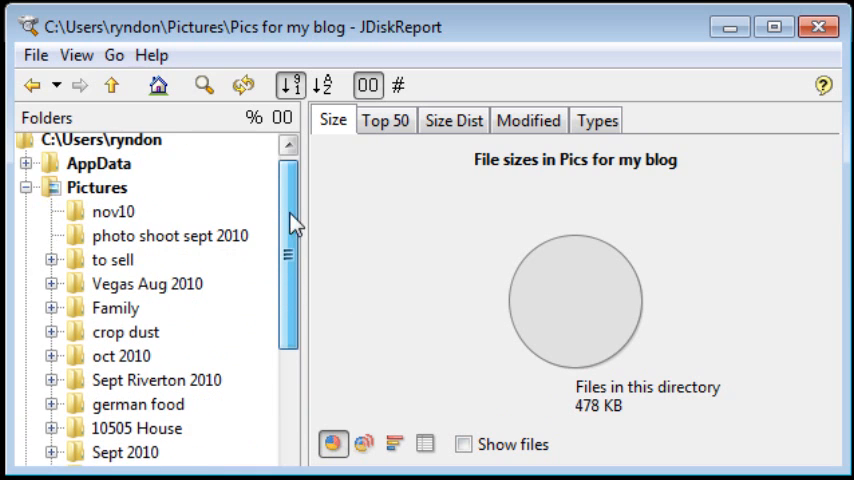
pyautogui.click(98, 193)
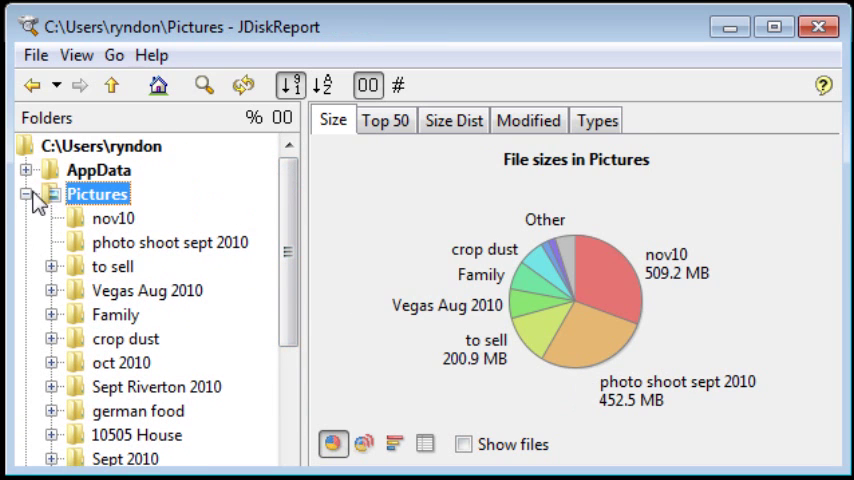
pyautogui.click(88, 266)
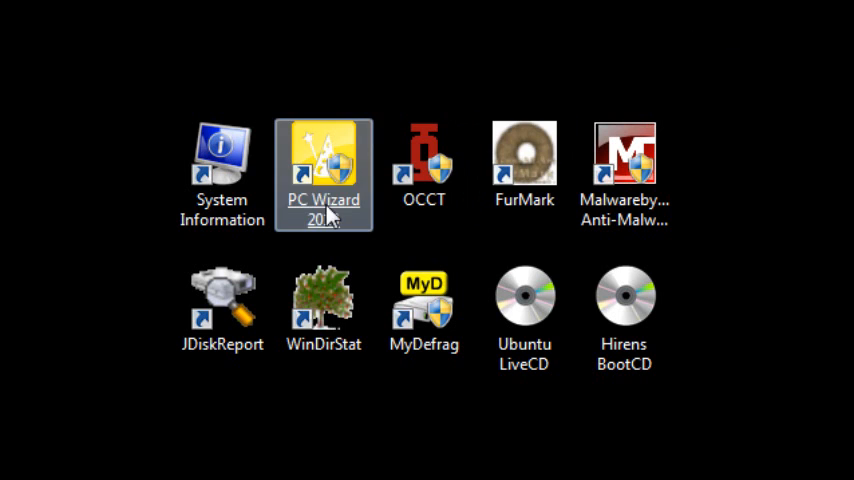
pyautogui.click(322, 305)
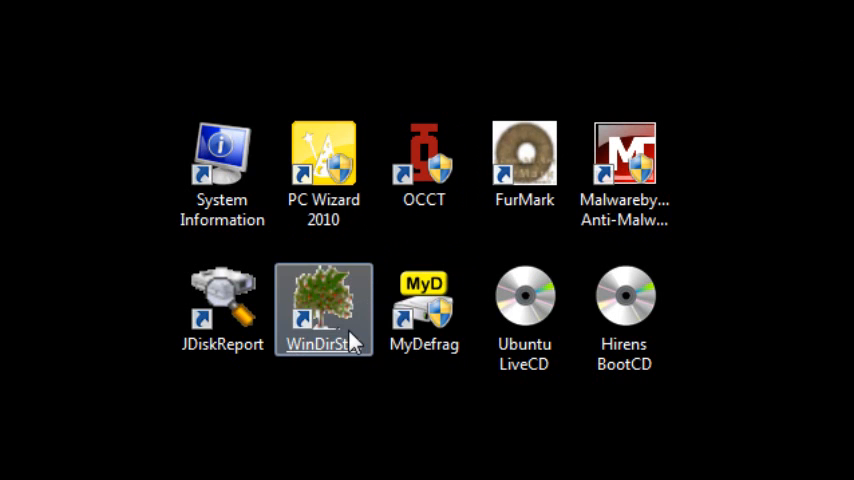
pyautogui.doubleClick(325, 300)
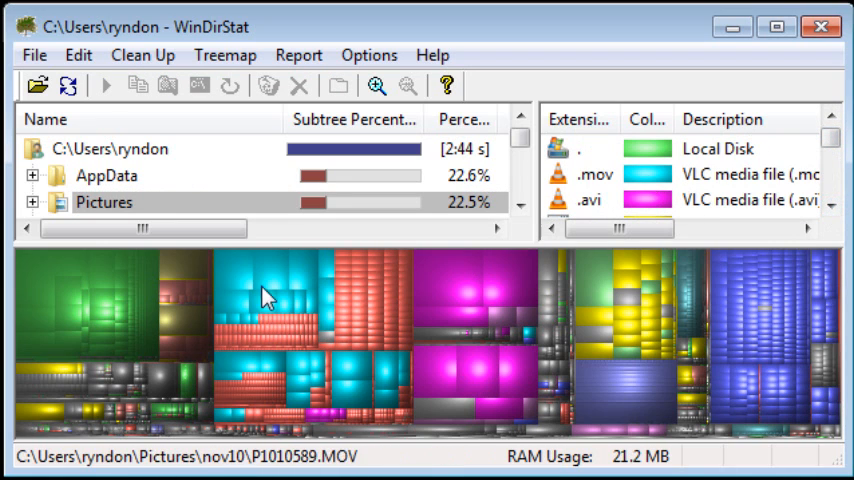
pyautogui.click(104, 202)
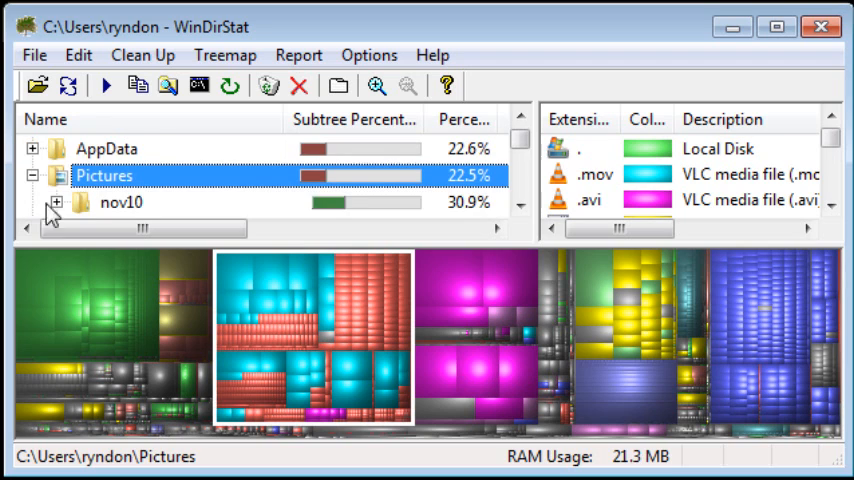
pyautogui.click(122, 202)
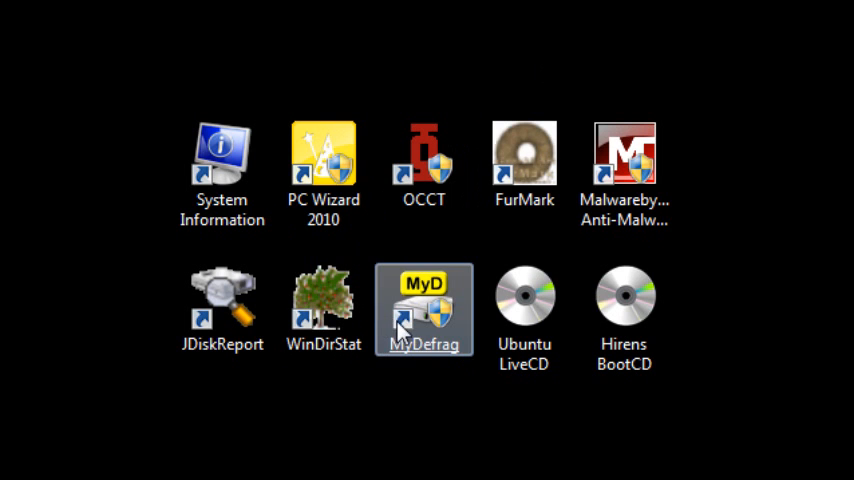
pyautogui.doubleClick(425, 308)
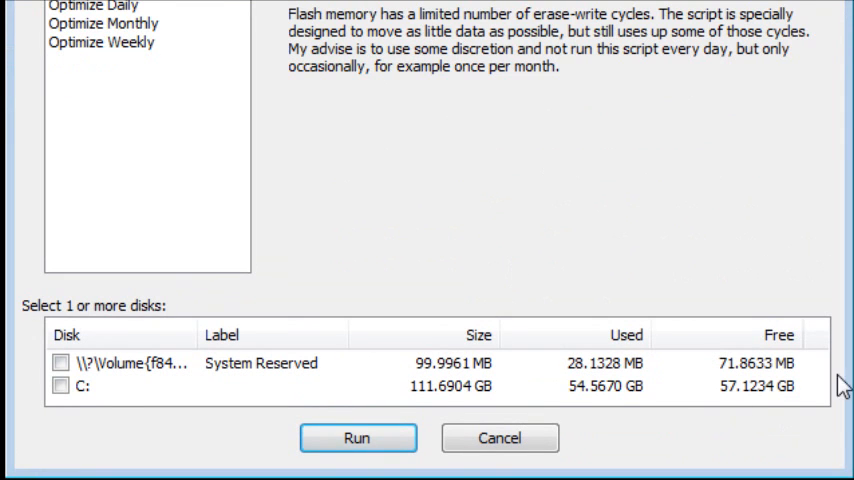
pyautogui.click(51, 382)
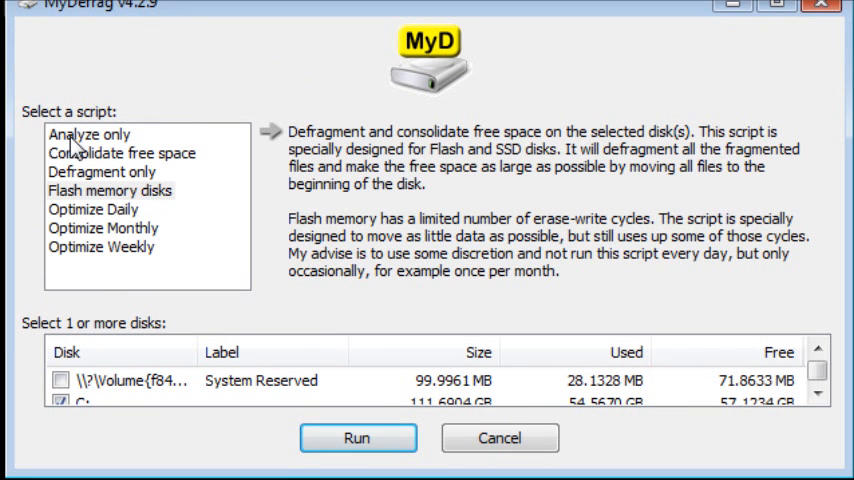
pyautogui.moveTo(100, 253)
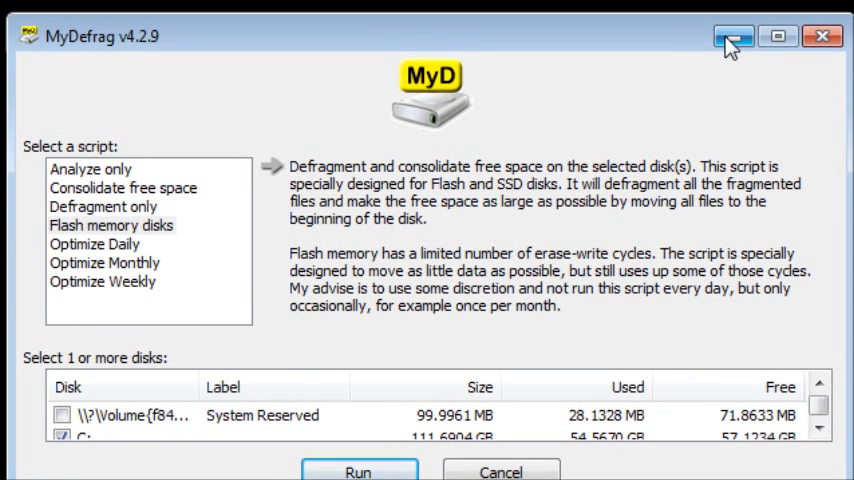
pyautogui.click(726, 37)
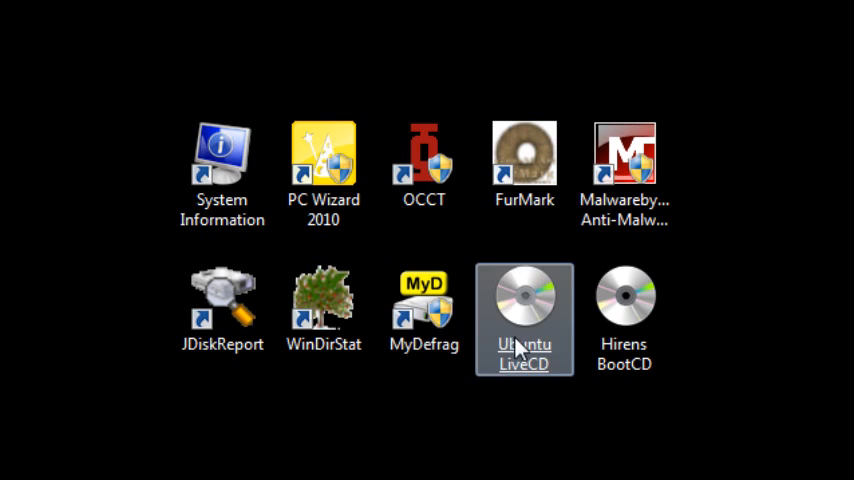
# Boot the Ubuntu LiveCD from its desktop shortcut
pyautogui.doubleClick(524, 300)
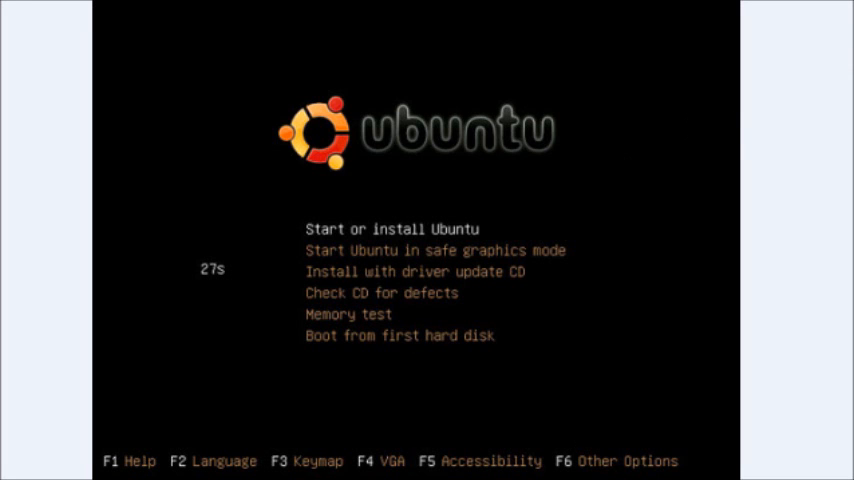
pyautogui.moveTo(469, 238)
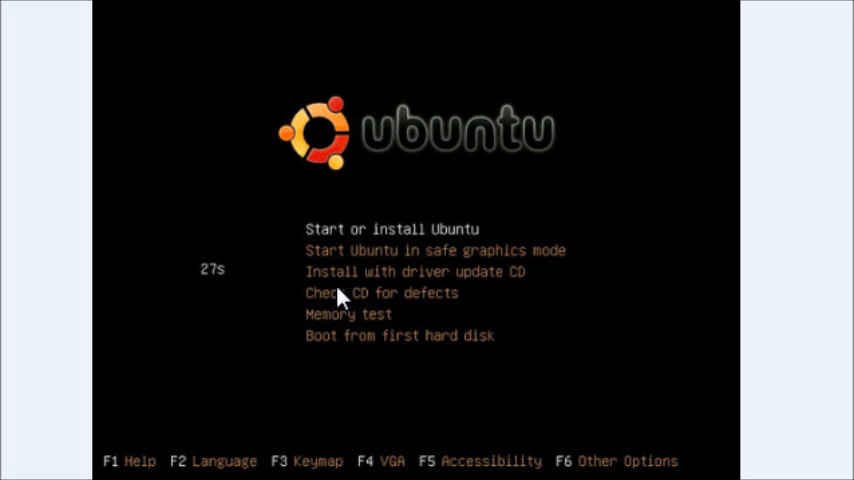
pyautogui.moveTo(367, 325)
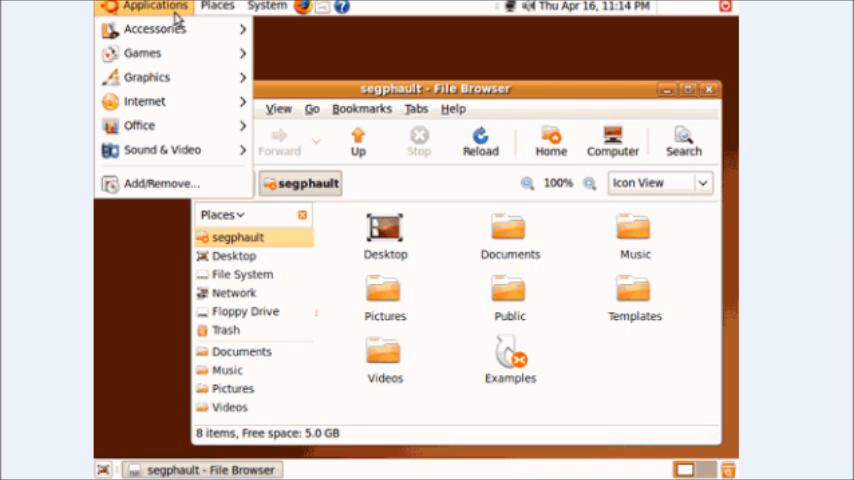
pyautogui.moveTo(234, 256)
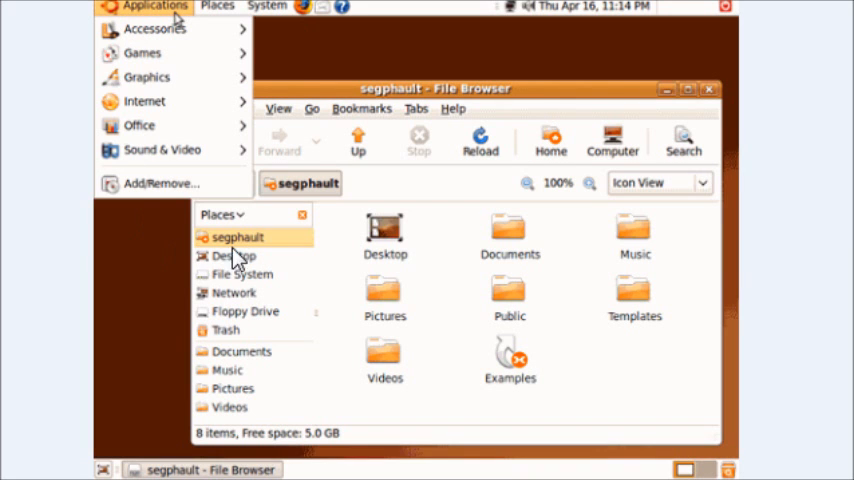
pyautogui.moveTo(283, 264)
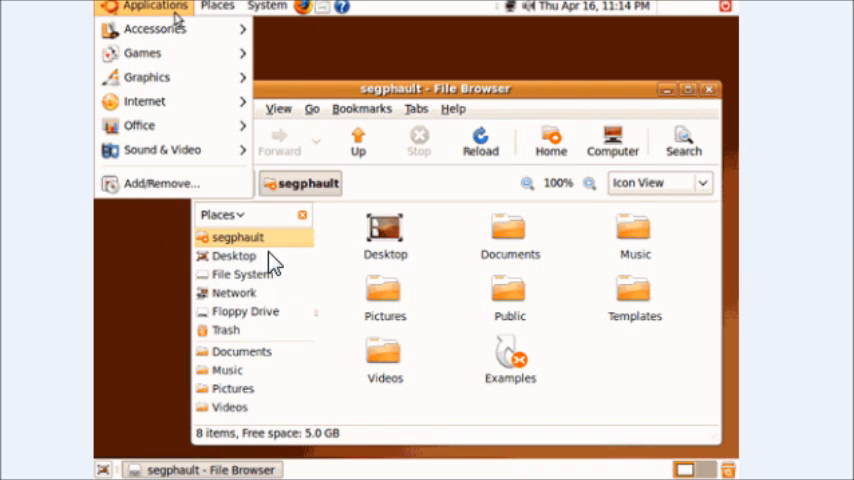
pyautogui.moveTo(112, 287)
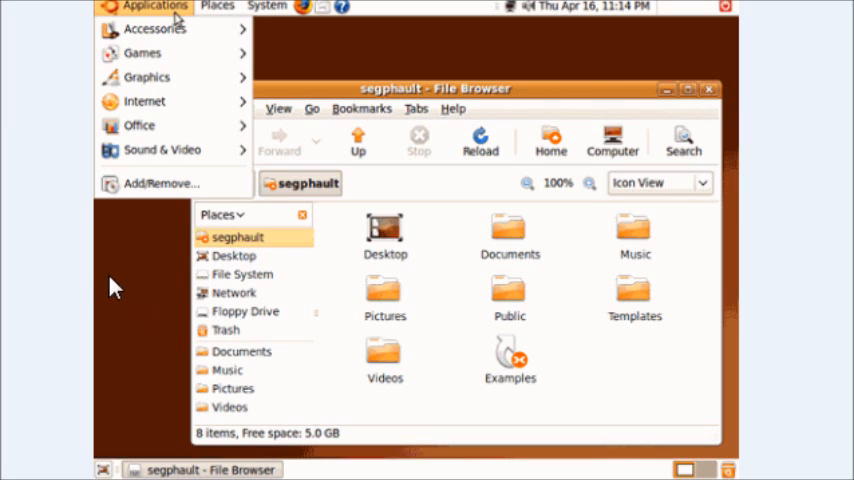
pyautogui.moveTo(818, 118)
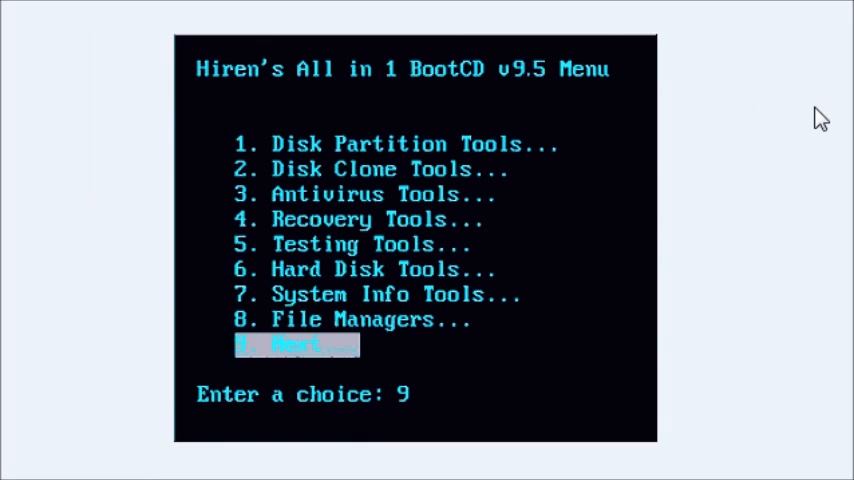
pyautogui.moveTo(216, 88)
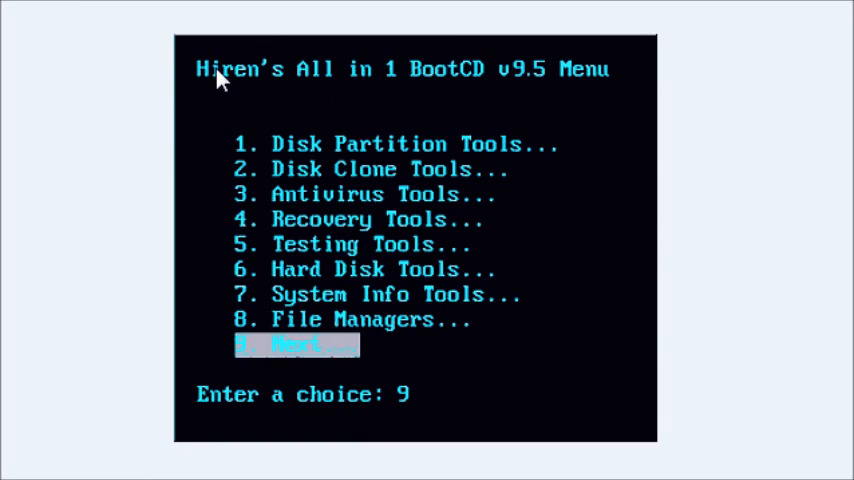
pyautogui.moveTo(658, 24)
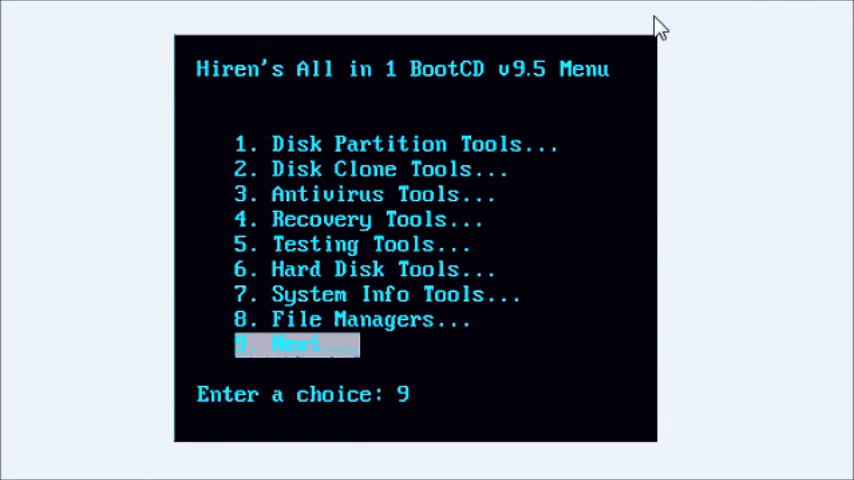
pyautogui.moveTo(286, 136)
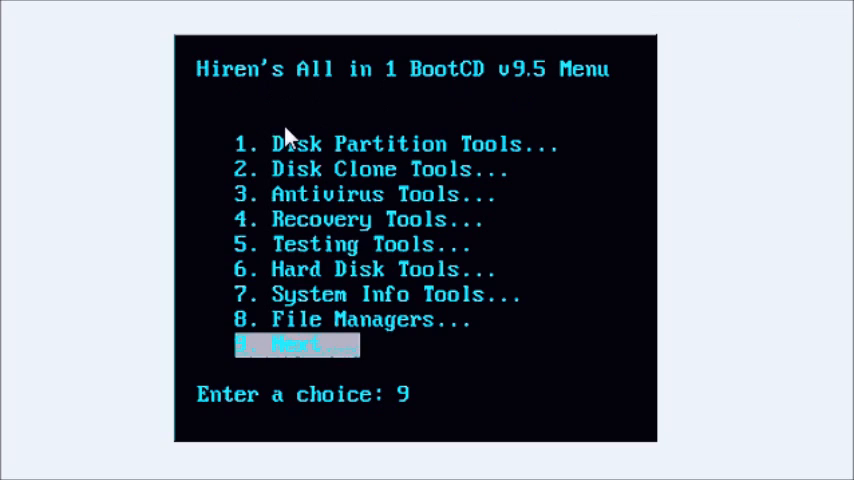
pyautogui.moveTo(222, 320)
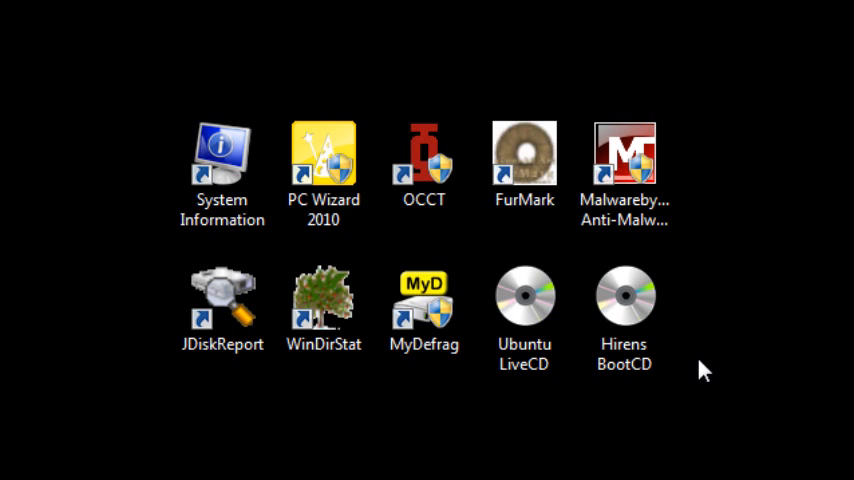
pyautogui.click(222, 310)
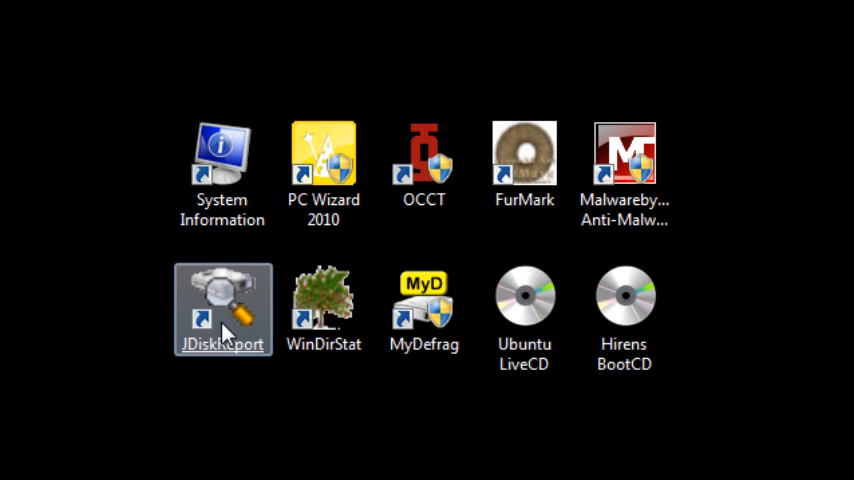
pyautogui.click(322, 160)
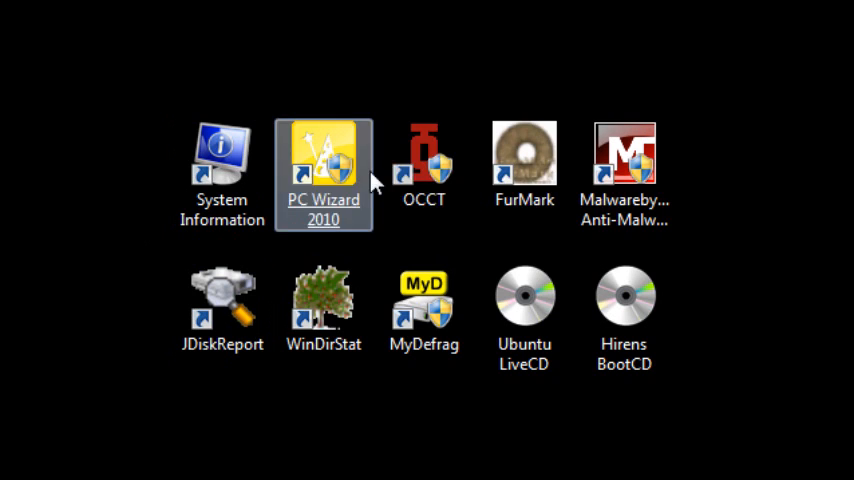
pyautogui.moveTo(329, 205)
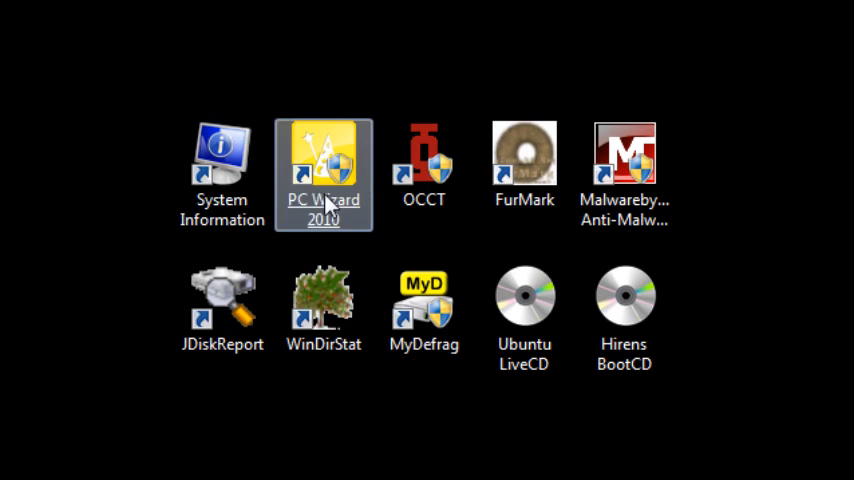